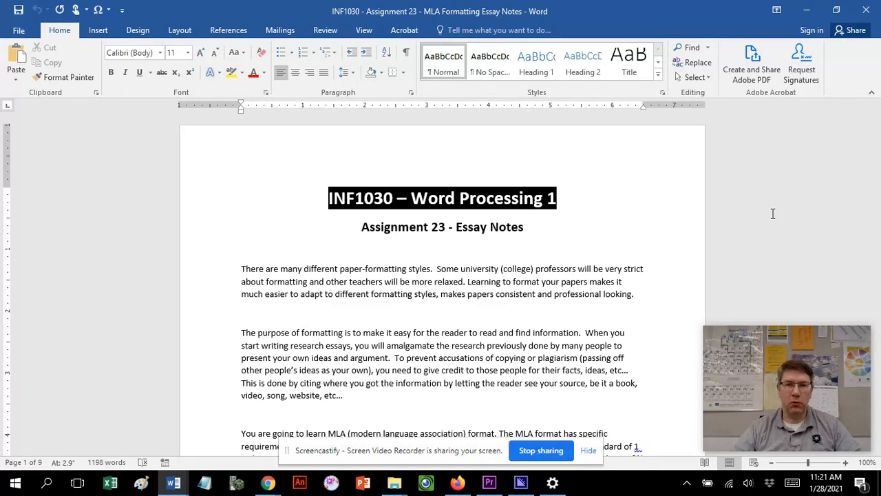
Click repeatedly at the same document spot, leaving the 11-item MLA element list unchanged.
click(241, 314)
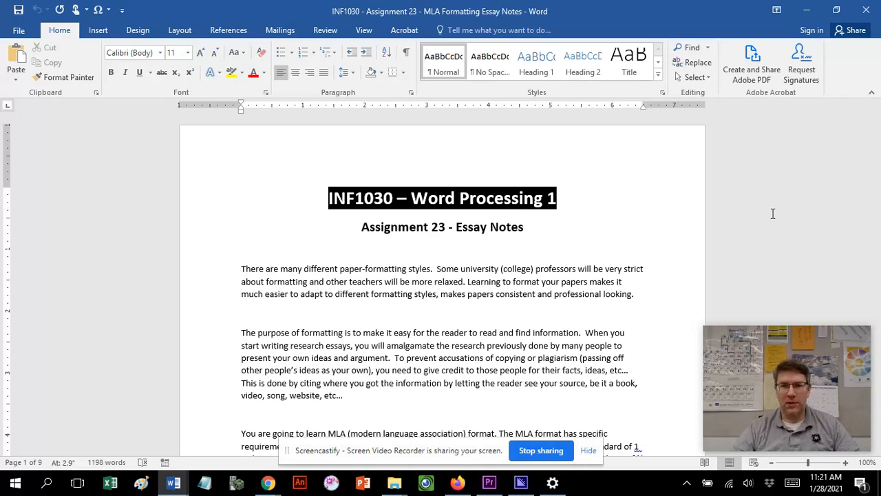
click(241, 311)
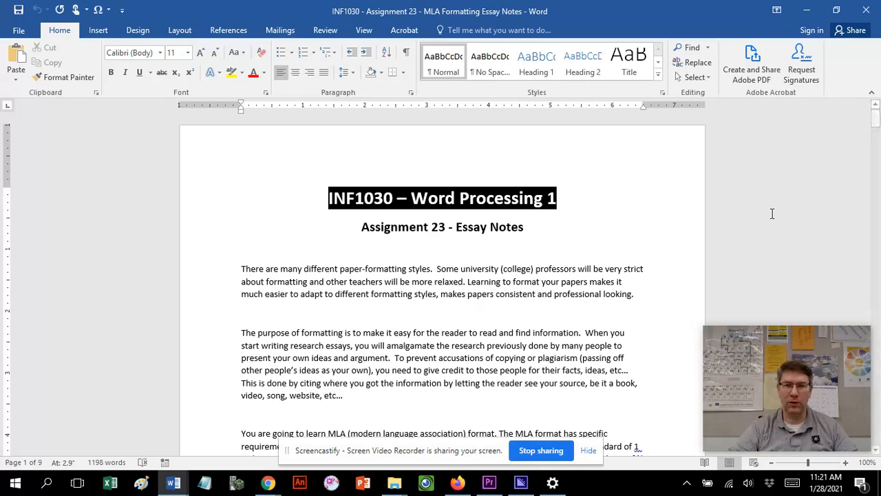
click(241, 314)
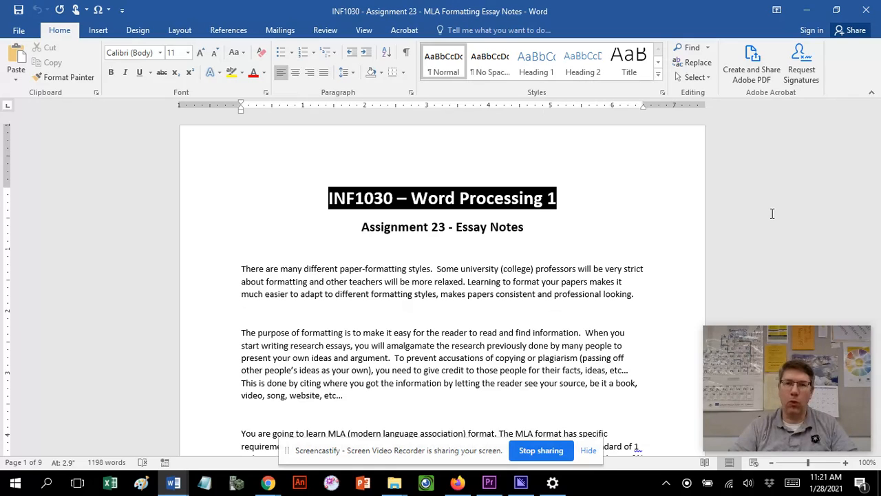
click(243, 313)
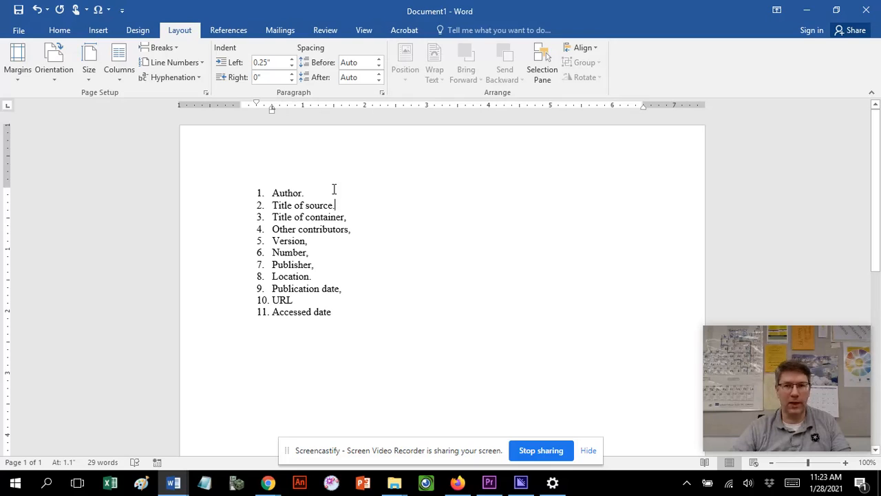
mouse_move(223, 198)
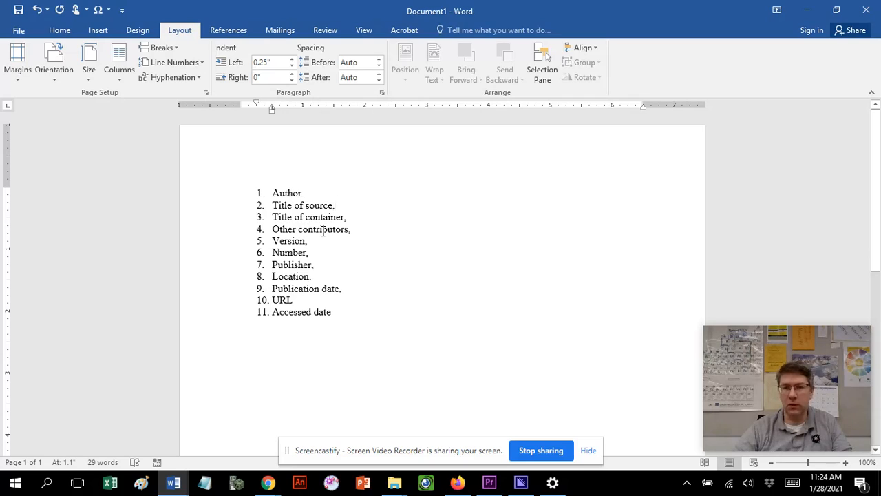
click(336, 203)
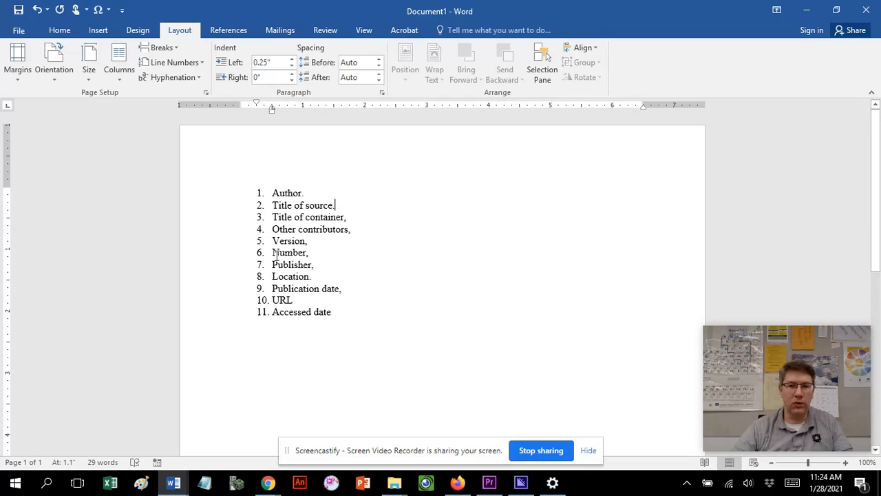
mouse_move(314, 265)
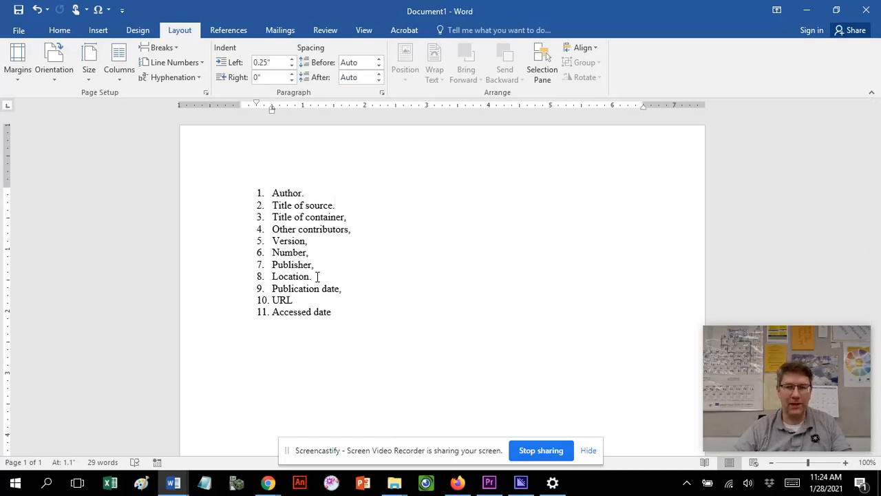
click(336, 206)
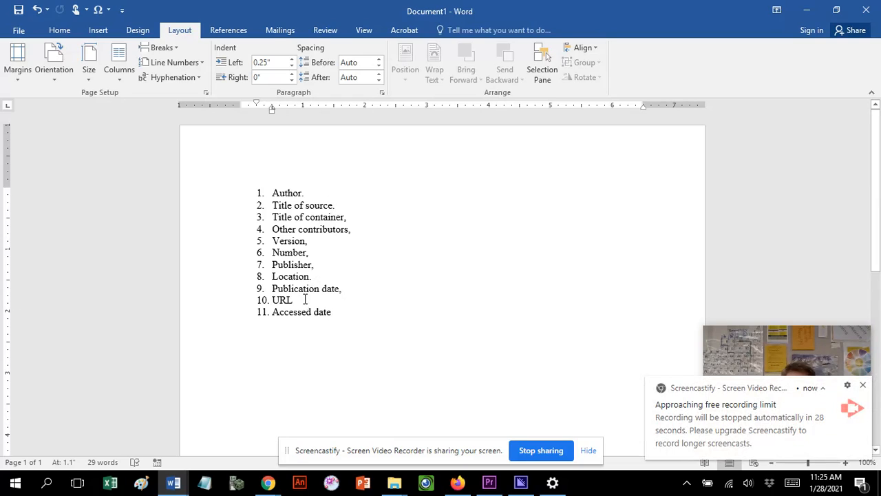
mouse_move(255, 300)
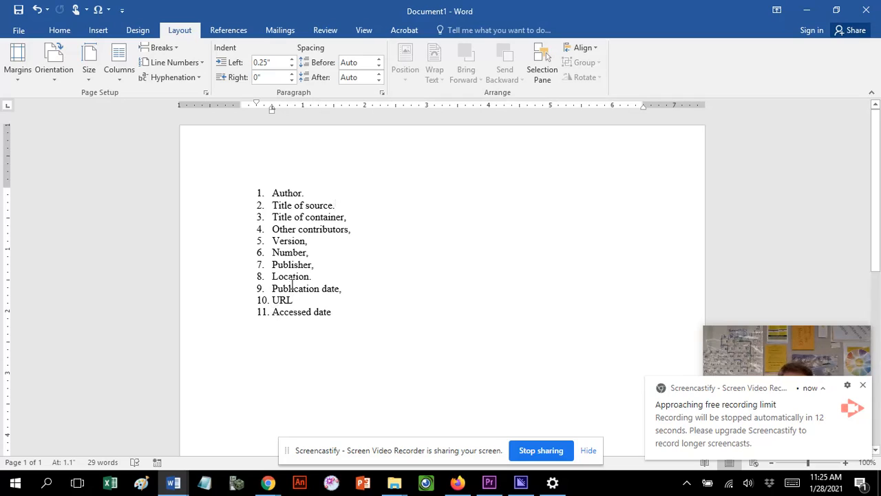
mouse_move(300, 316)
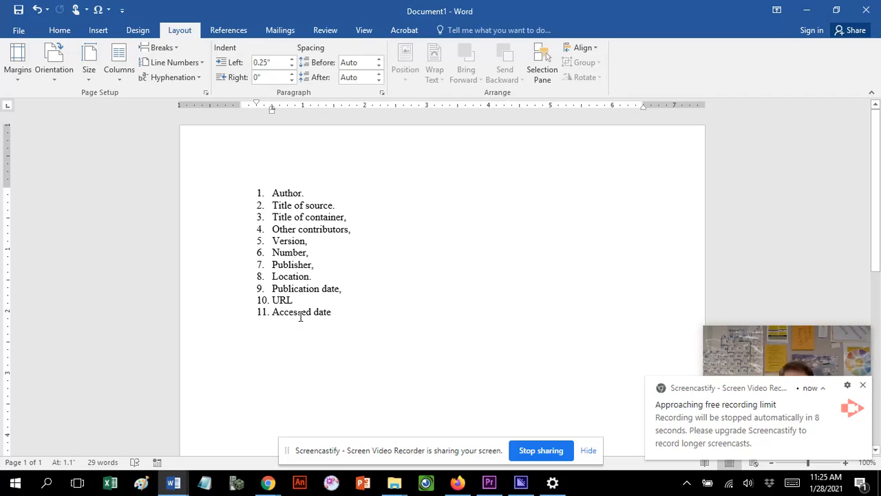
click(336, 203)
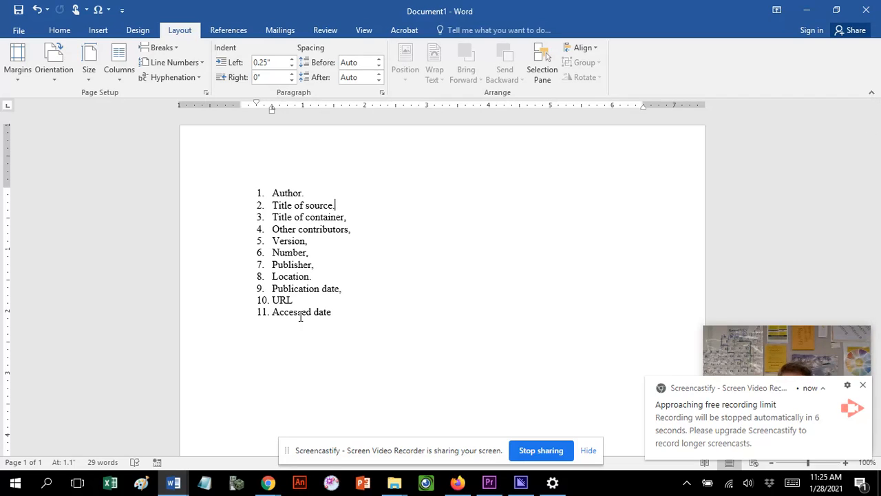